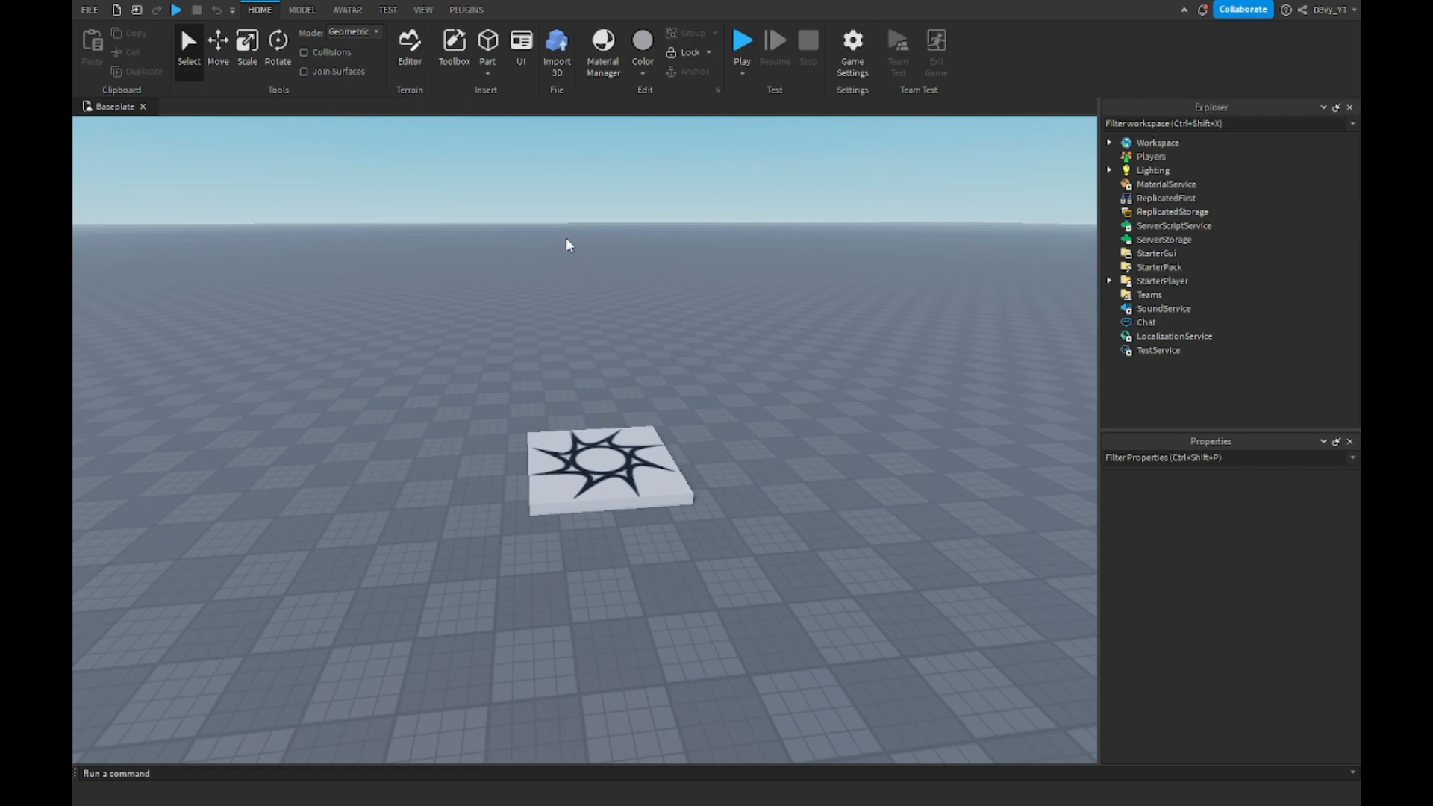
mouse_move(525, 141)
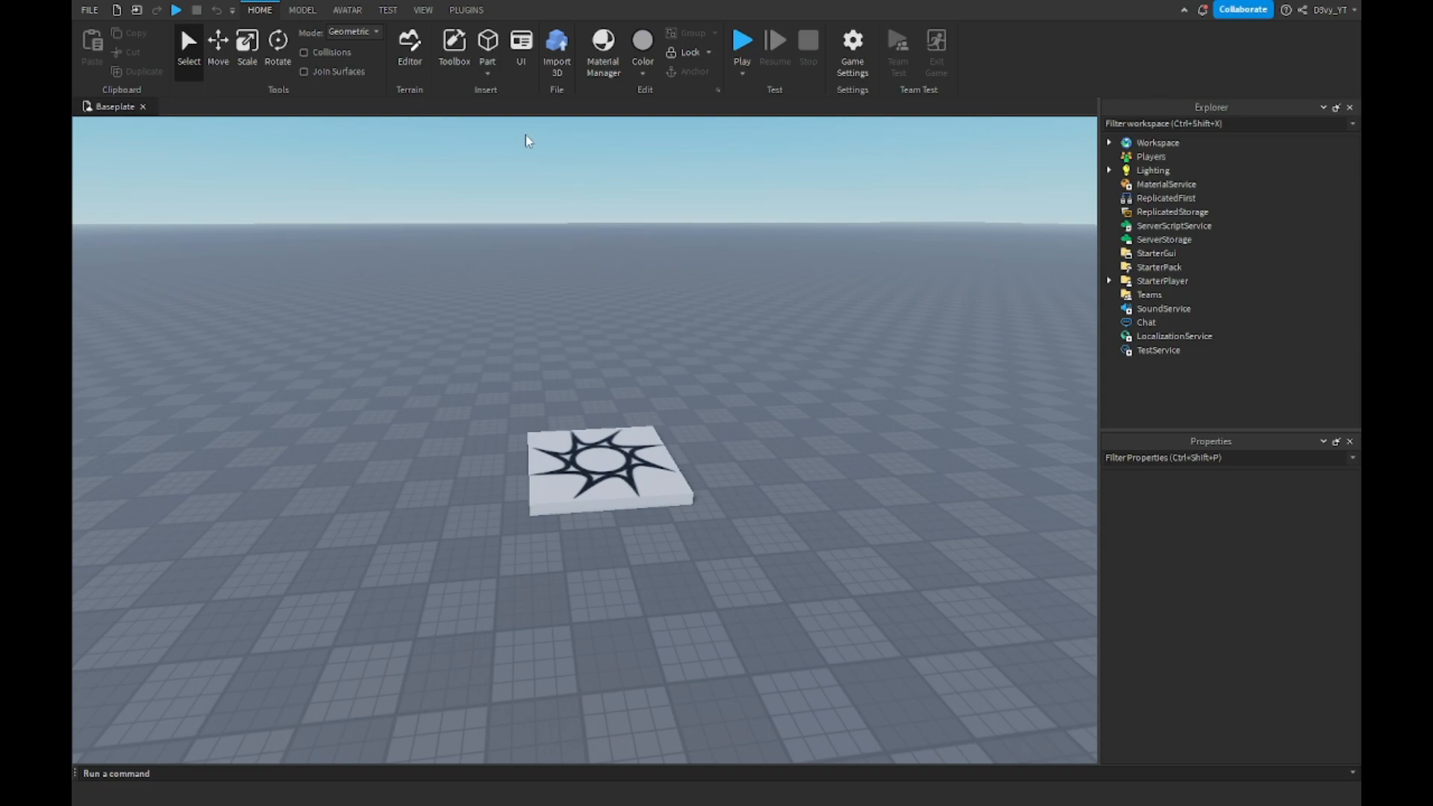
mouse_move(453, 45)
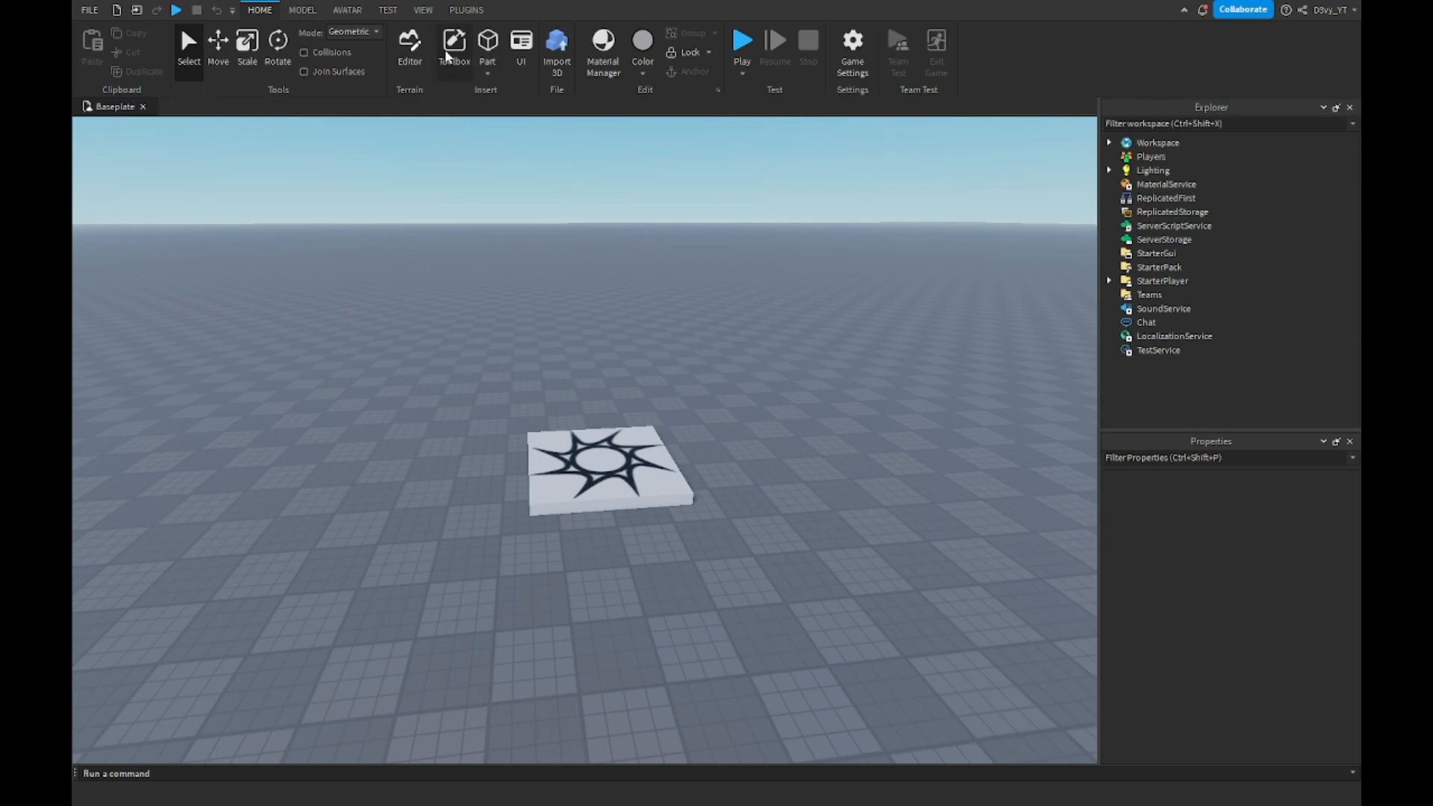
Step: Insert the sprint particle-streak model from the Toolbox into Workspace
left_click(453, 45)
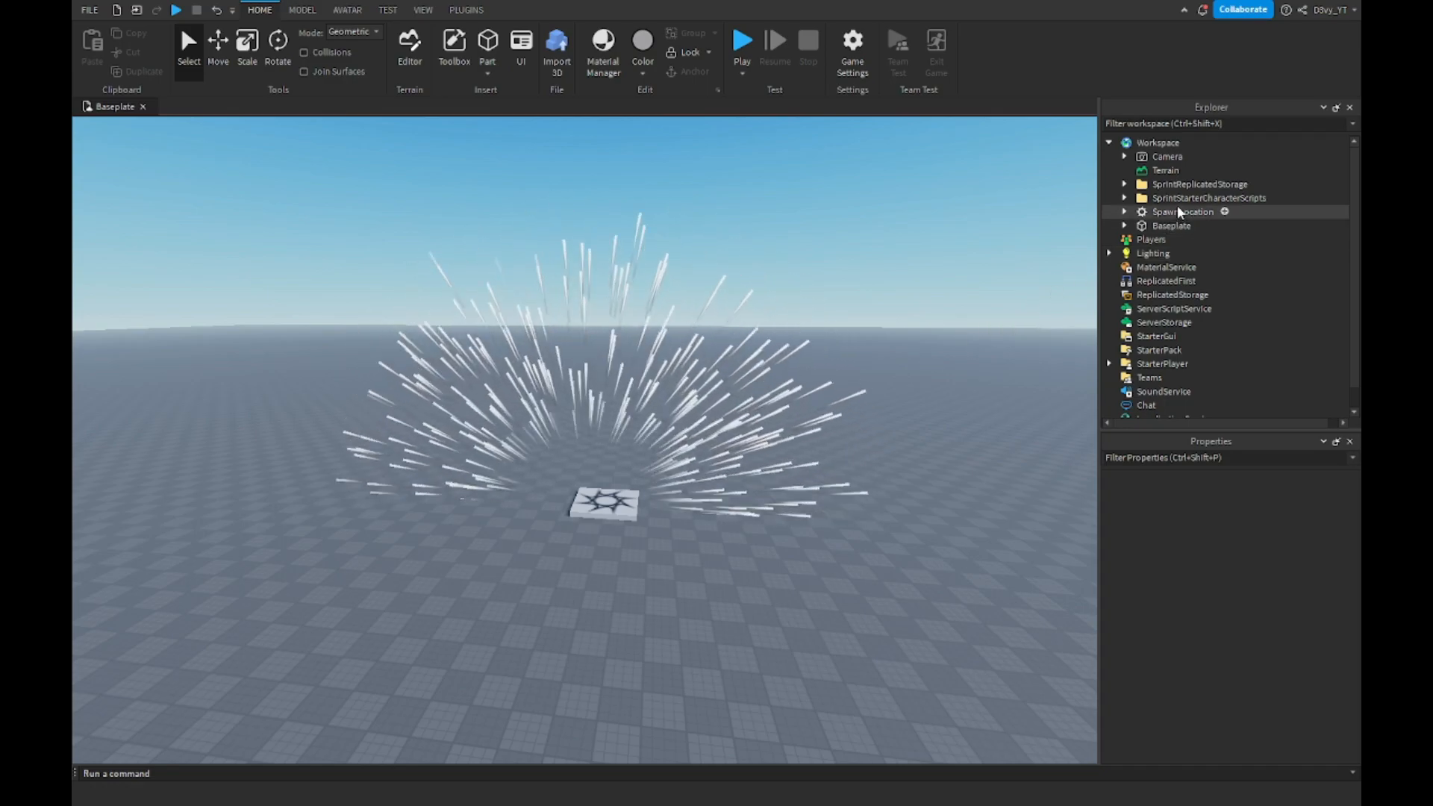
Step: Move SprintReplicatedStorage into ReplicatedStorage and expand it to confirm
left_click(1209, 198)
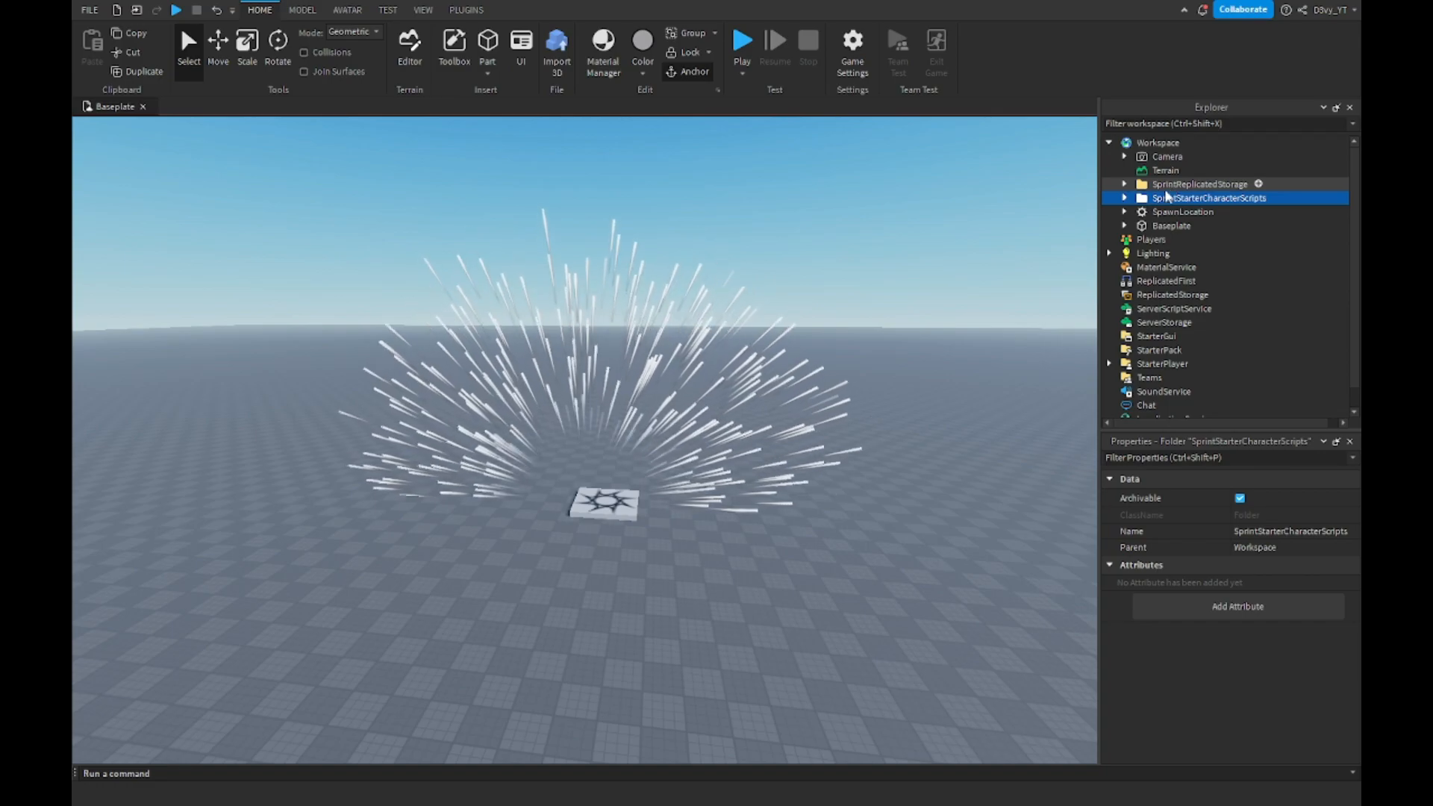
left_click(1200, 184)
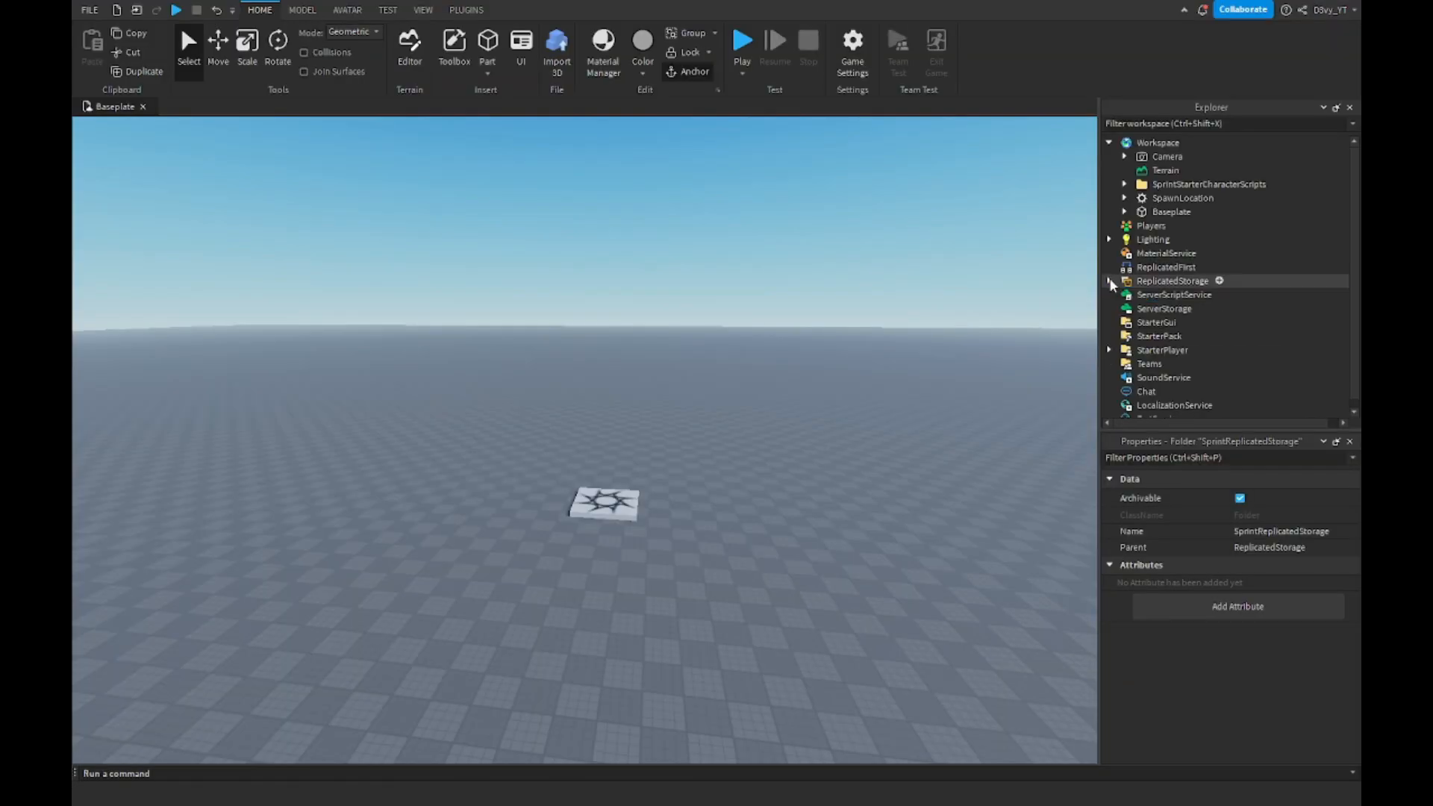
left_click(1208, 183)
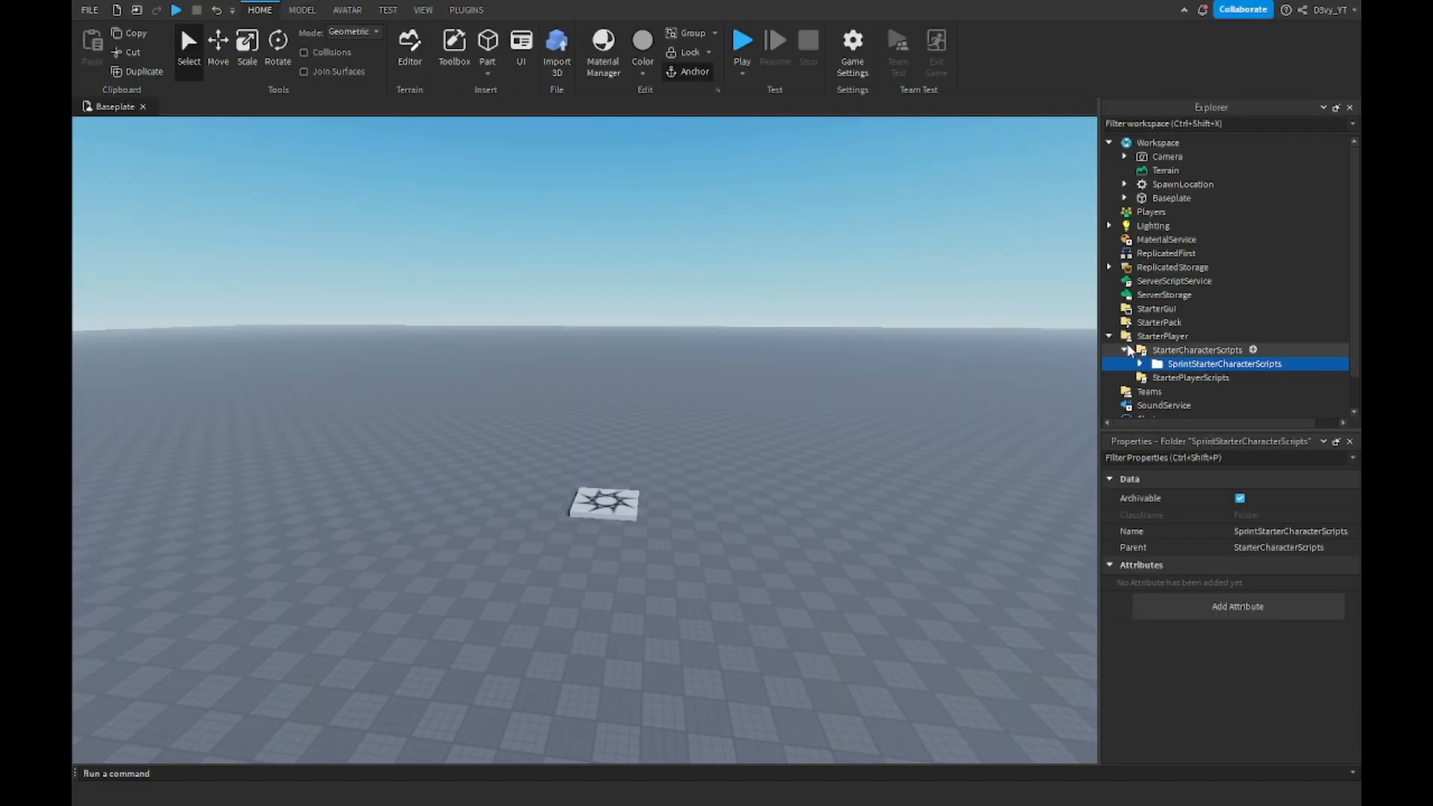
Step: Show SprintStarterCharacterScripts inside StarterCharacterScripts and select its SprintScript
left_click(1108, 335)
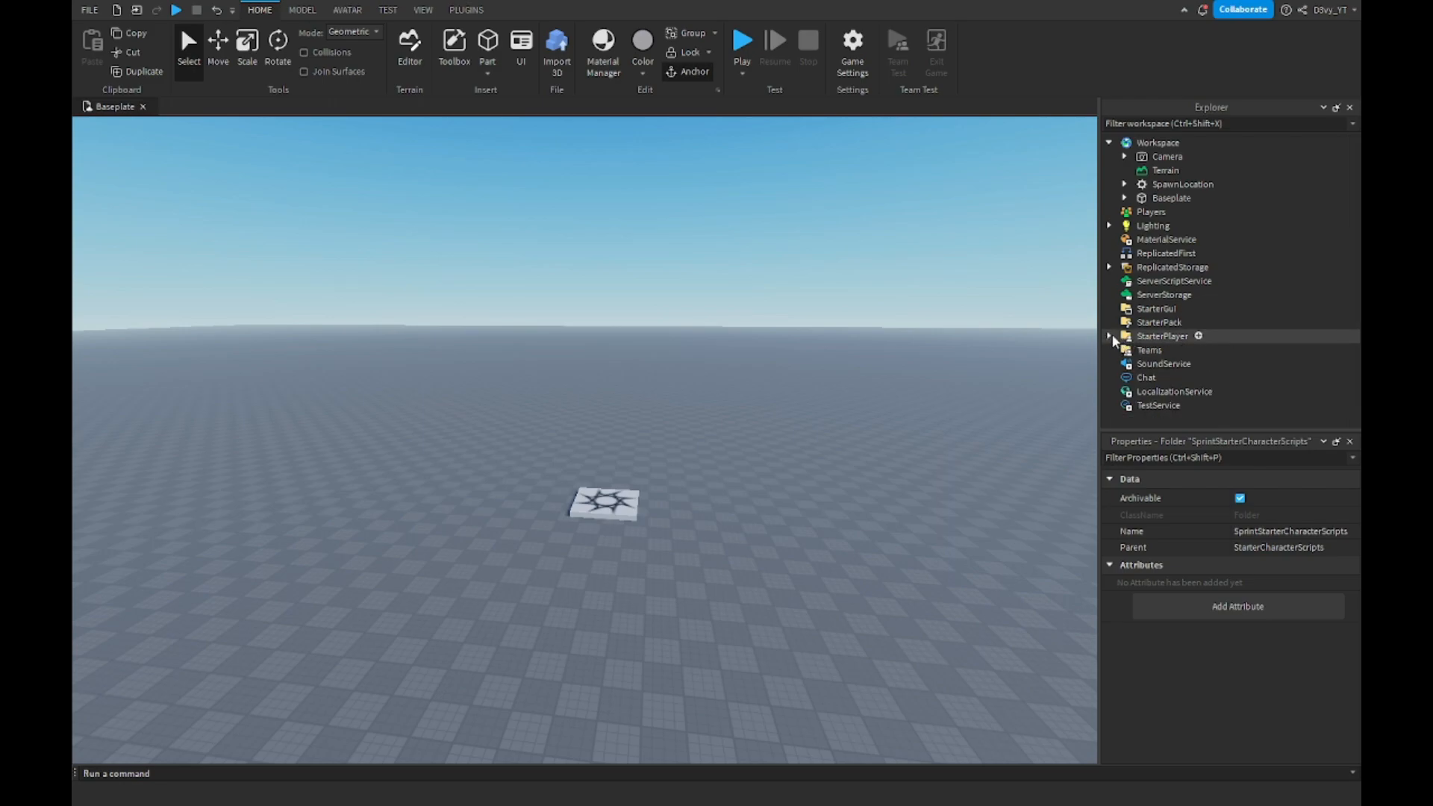
left_click(1108, 335)
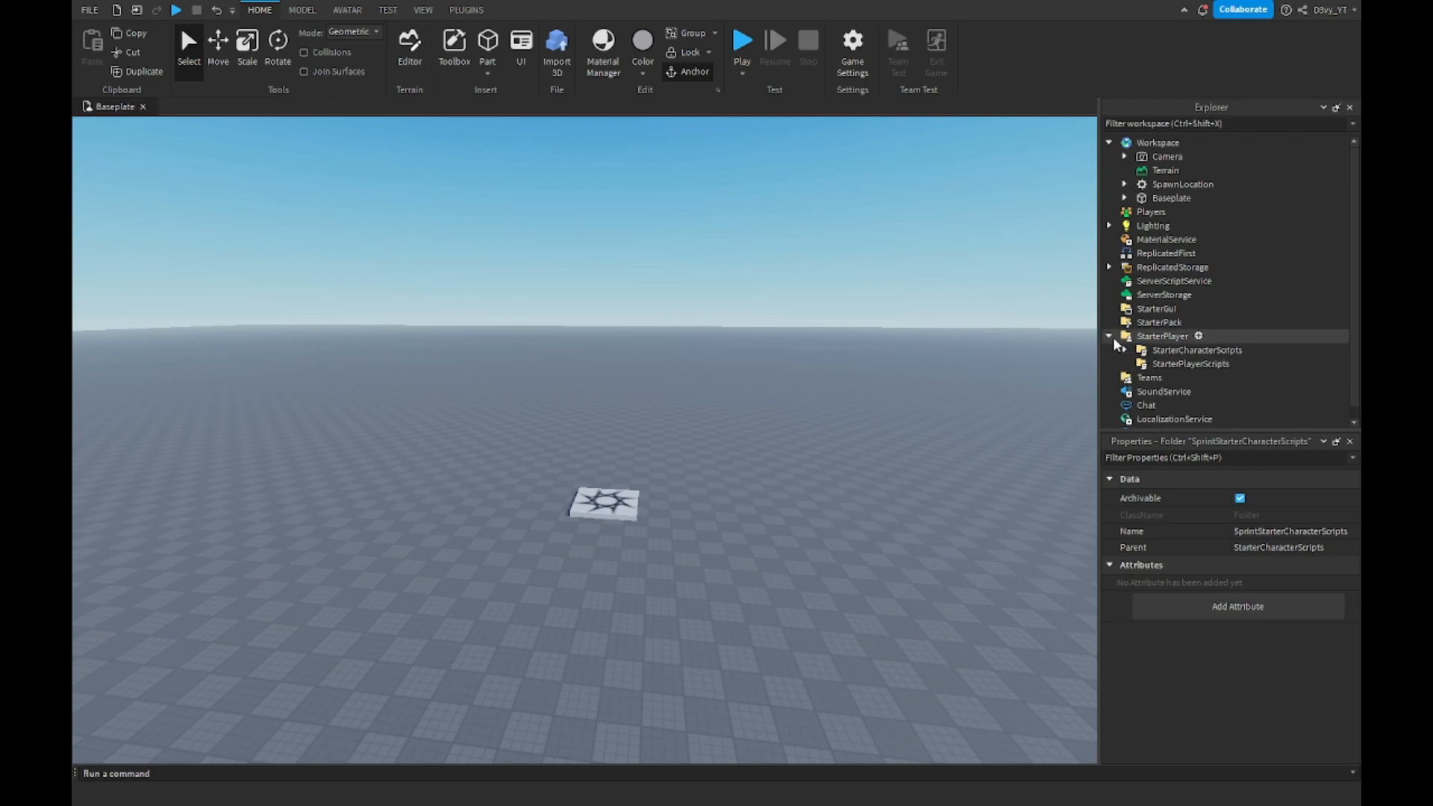
left_click(1197, 349)
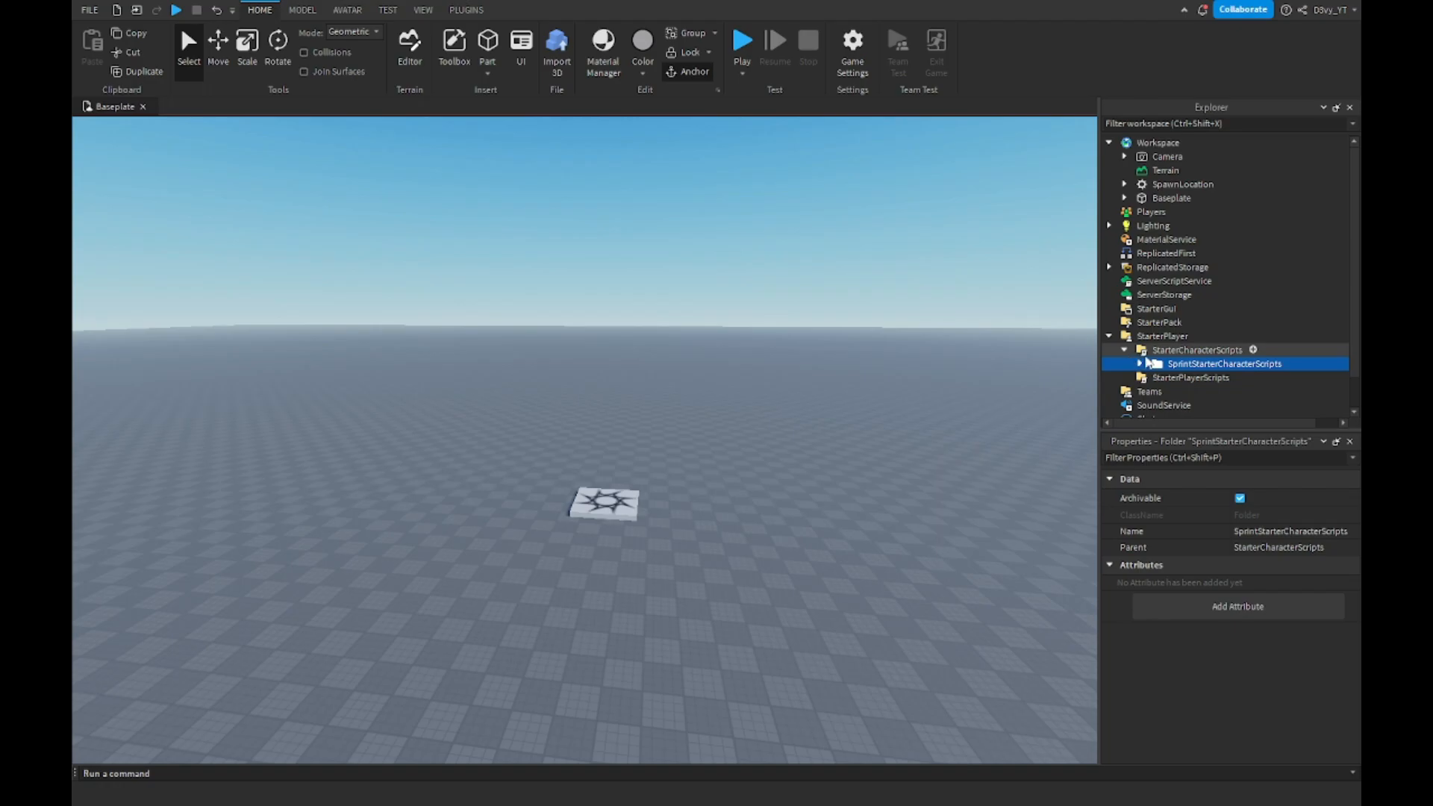
left_click(1140, 363)
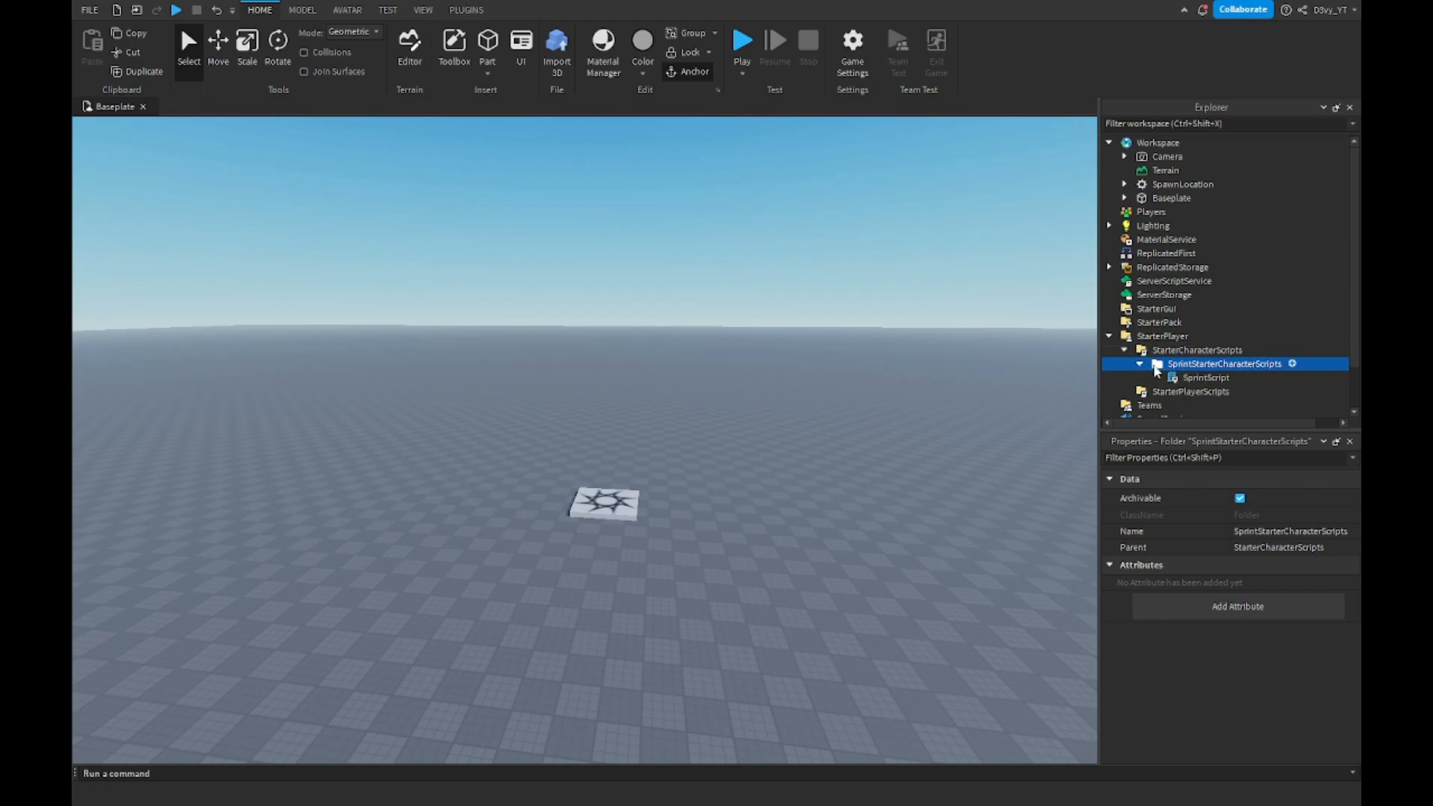
left_click(1206, 378)
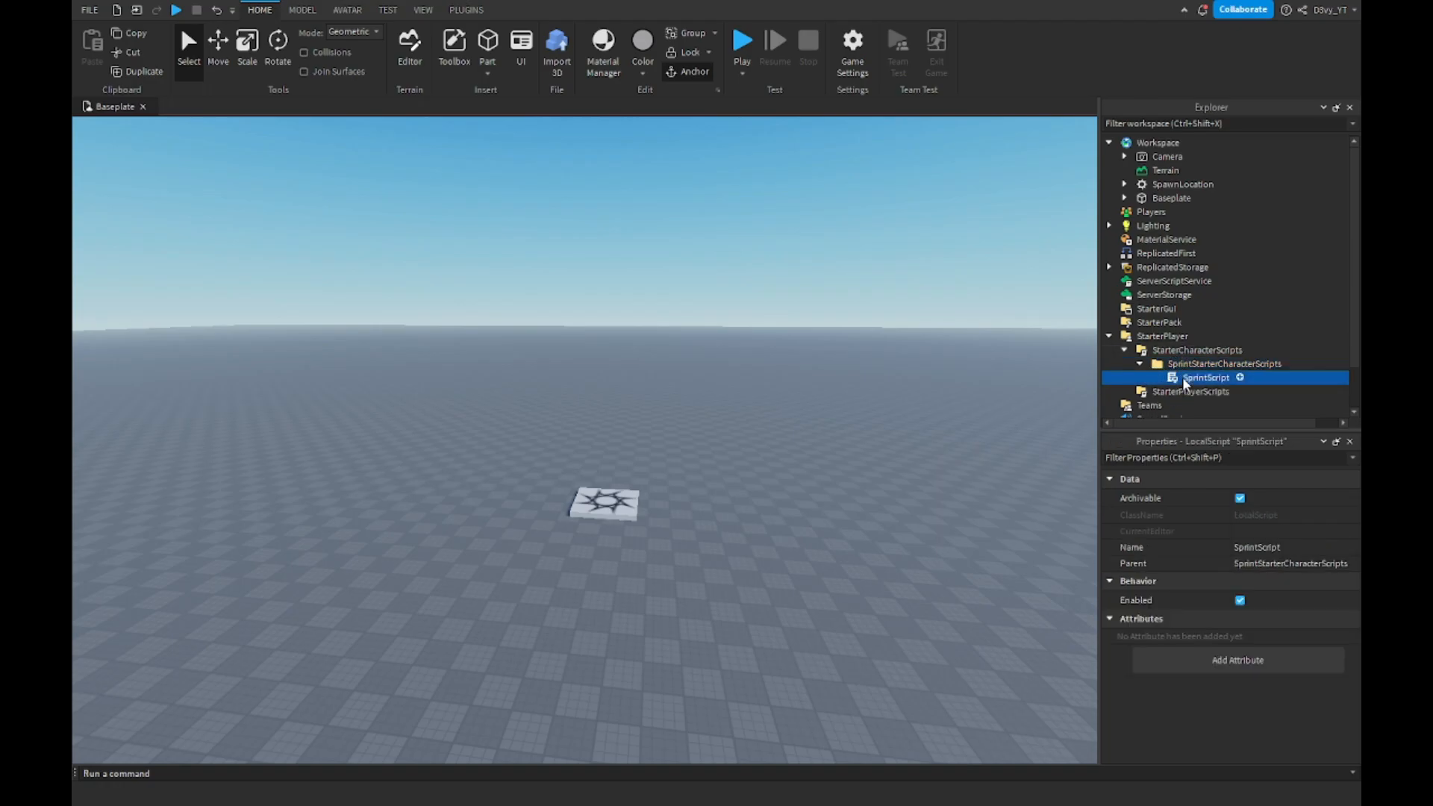
Step: Review SprintScript's sprintSpeed 30 and defaultSpeed 16 lines
double_click(1206, 378)
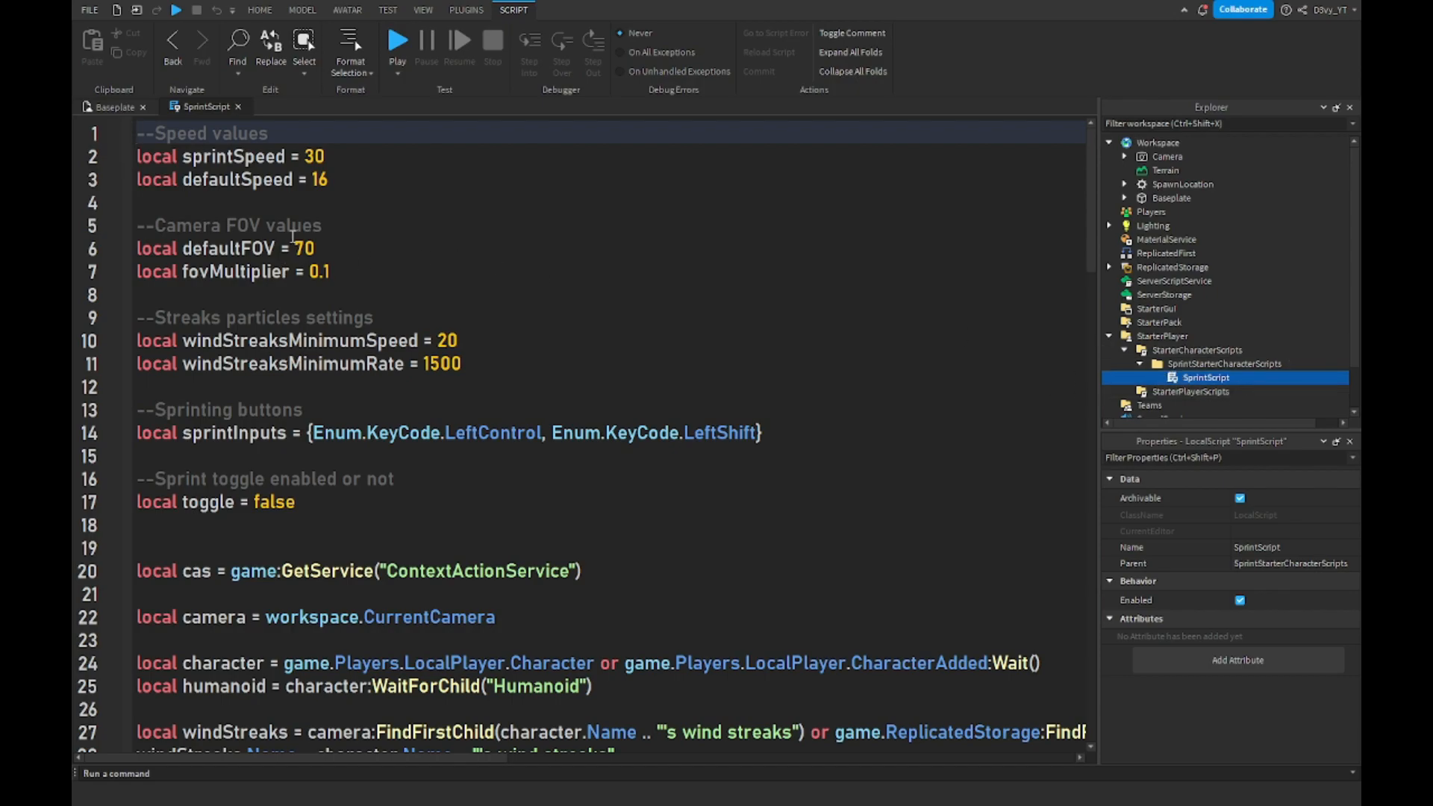
double_click(309, 156)
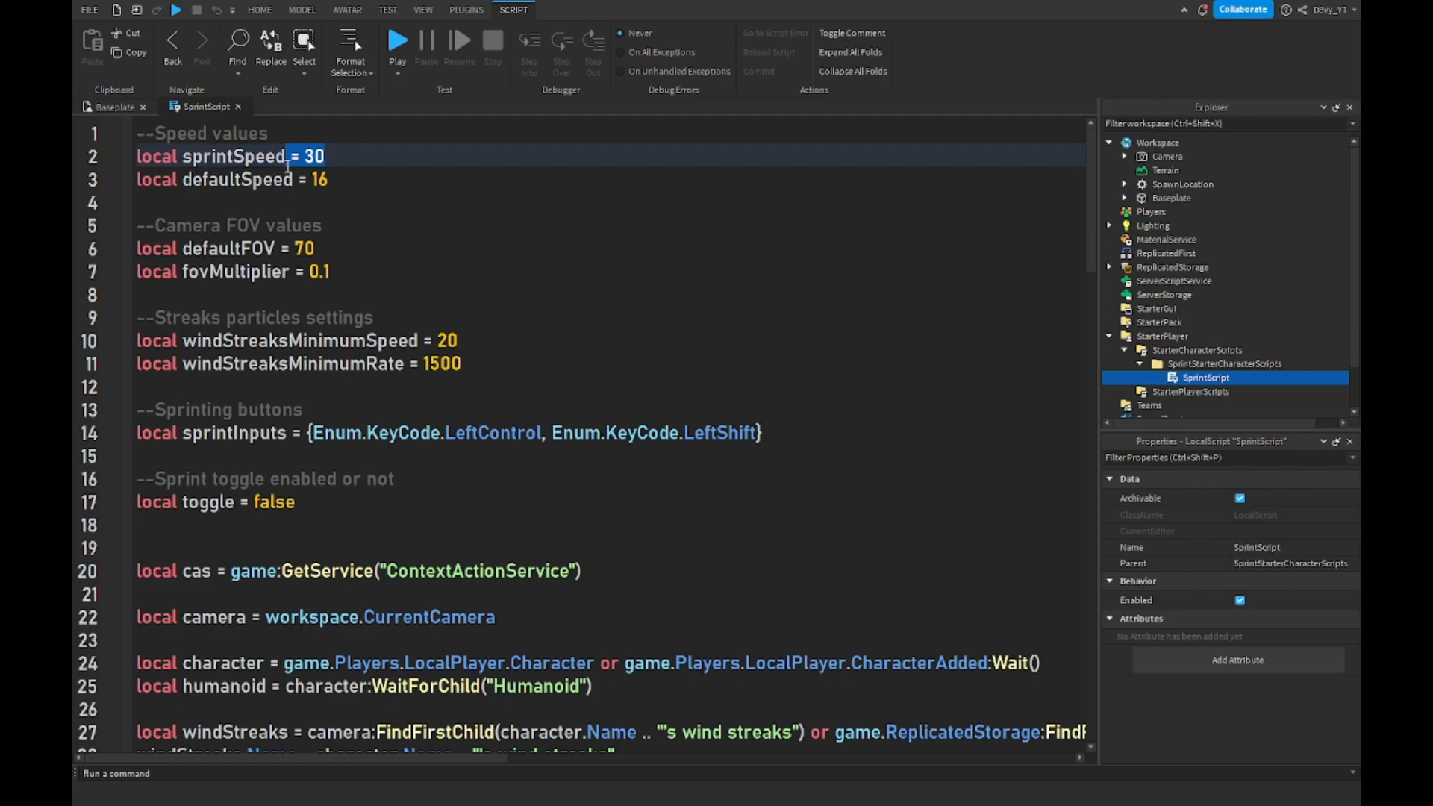
double_click(310, 156)
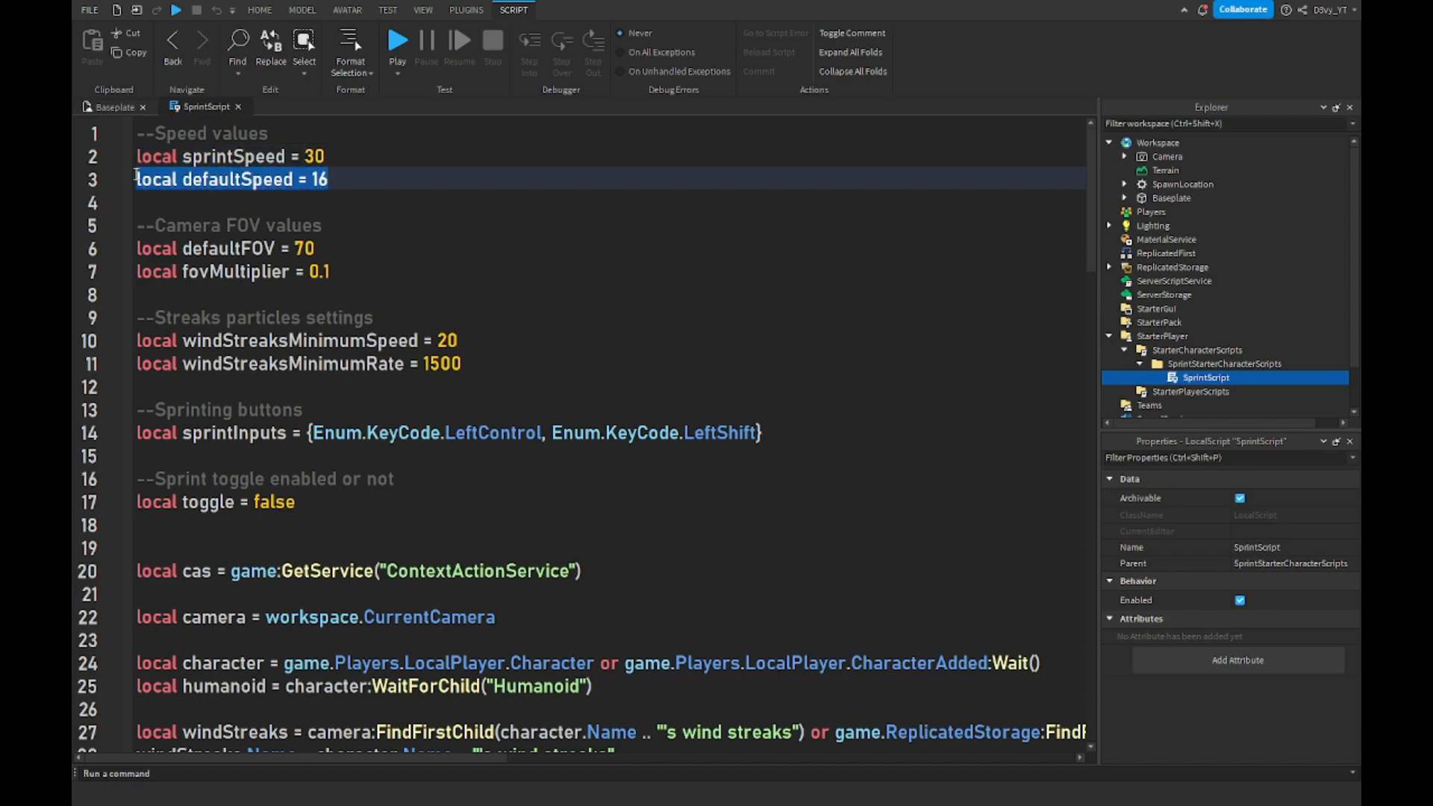
left_click(347, 179)
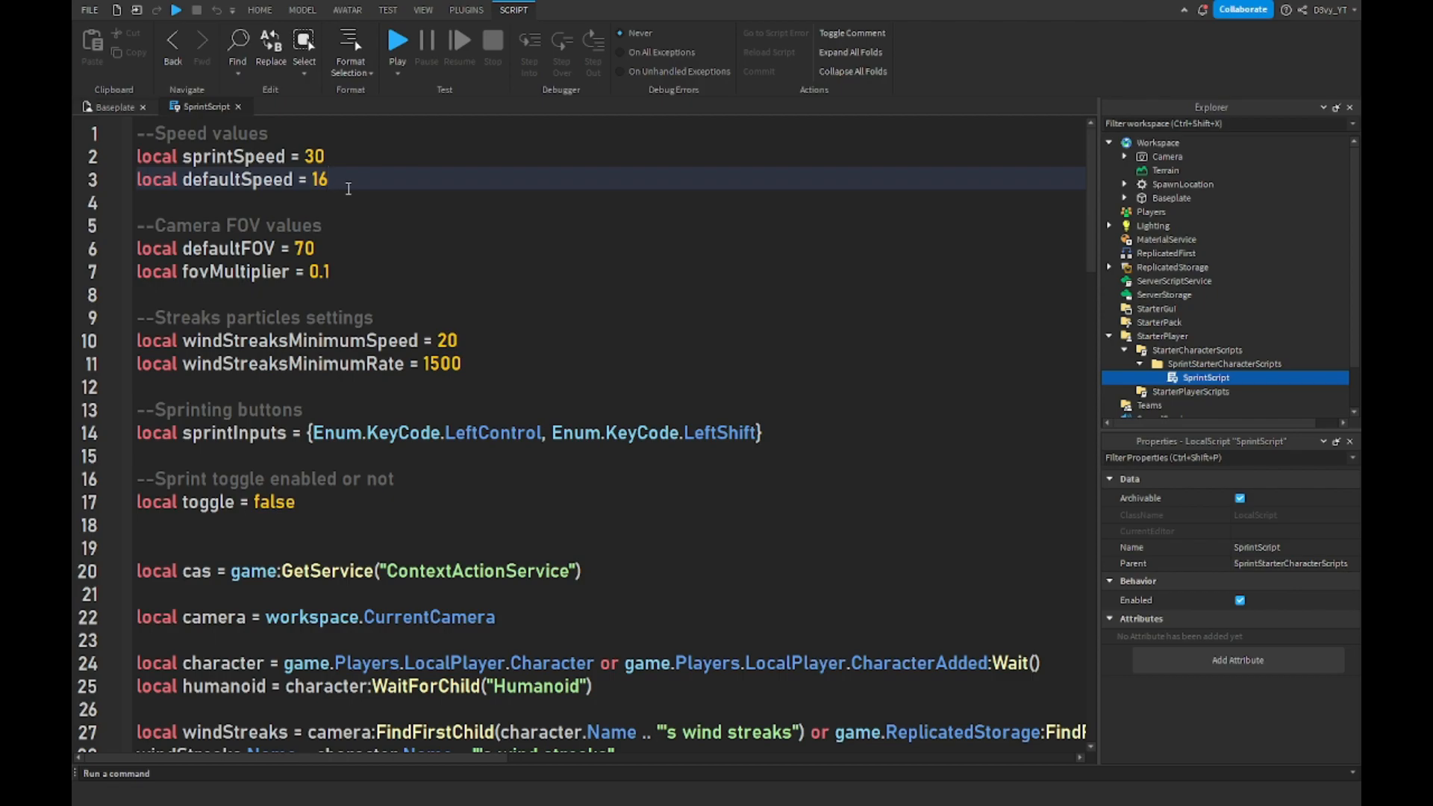
triple_click(232, 179)
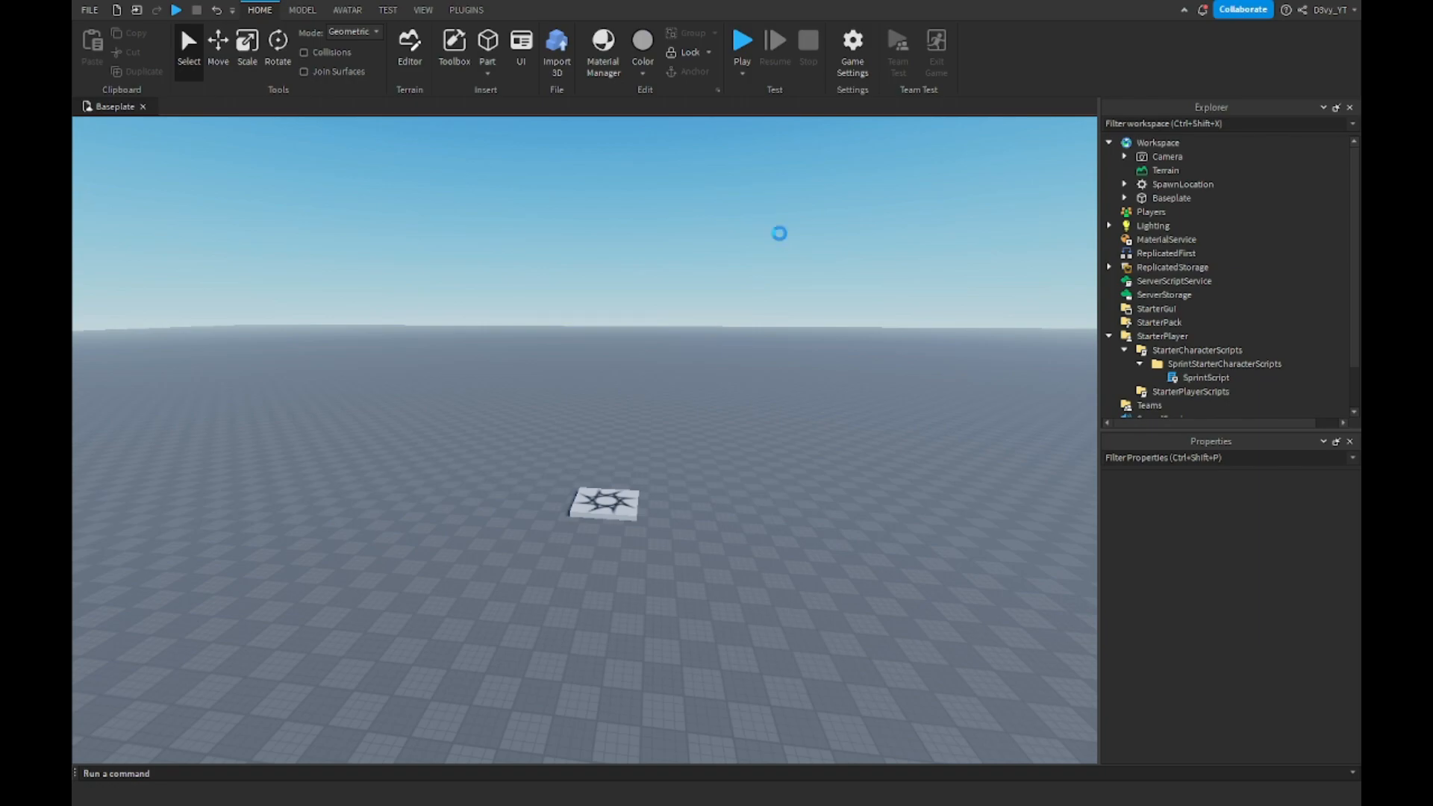
left_click(741, 40)
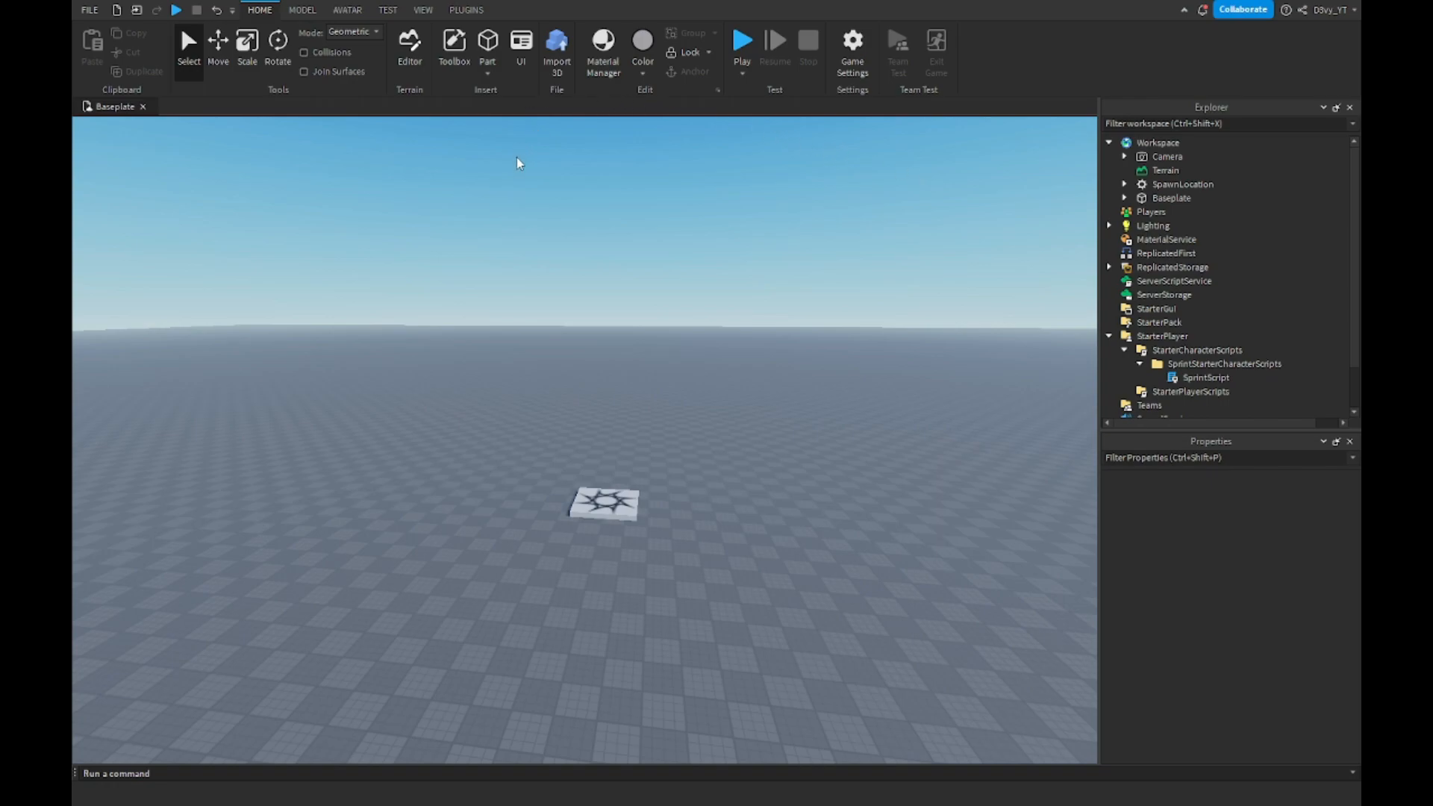
mouse_move(606, 269)
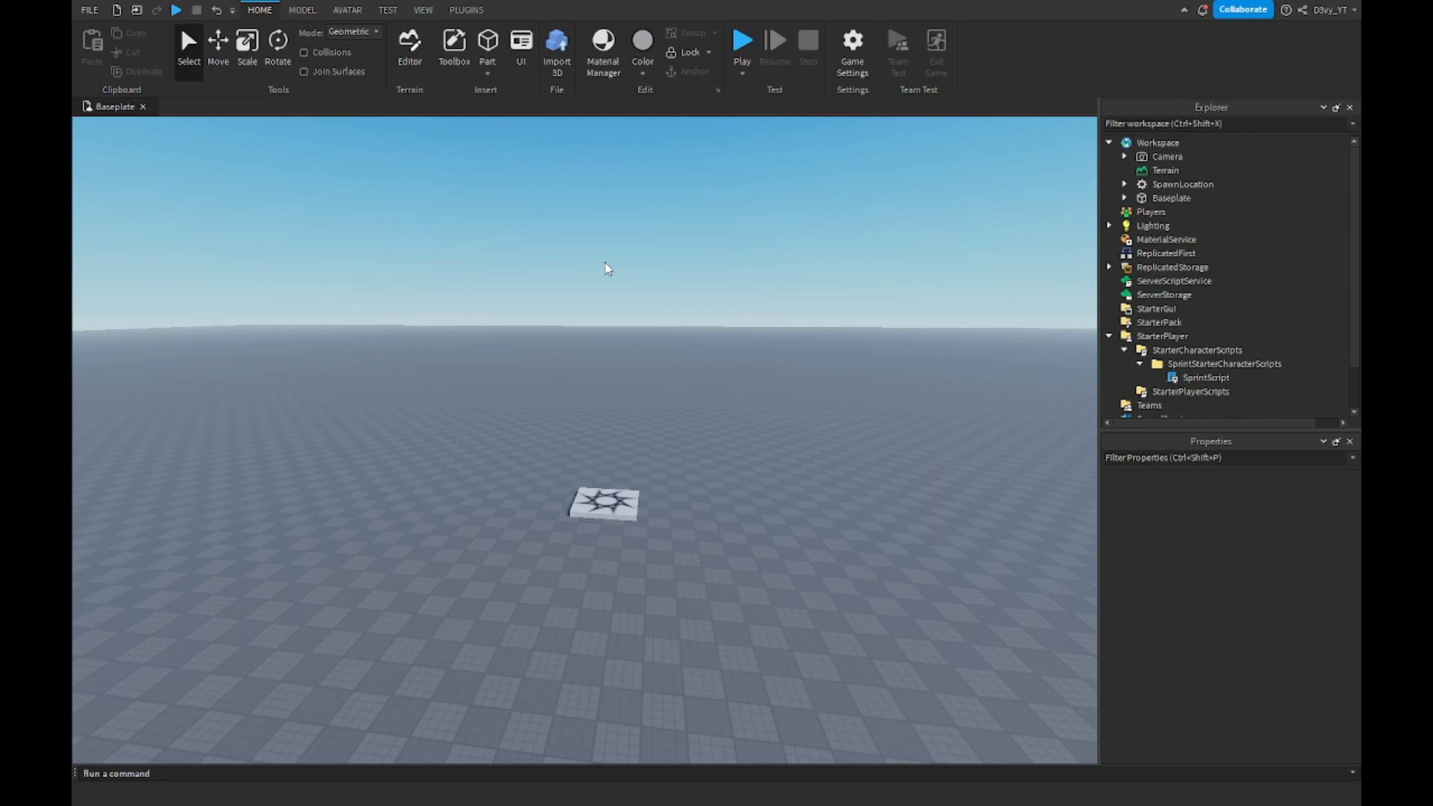
Step: Show the Output window from View and select its disconnect message
left_click(422, 9)
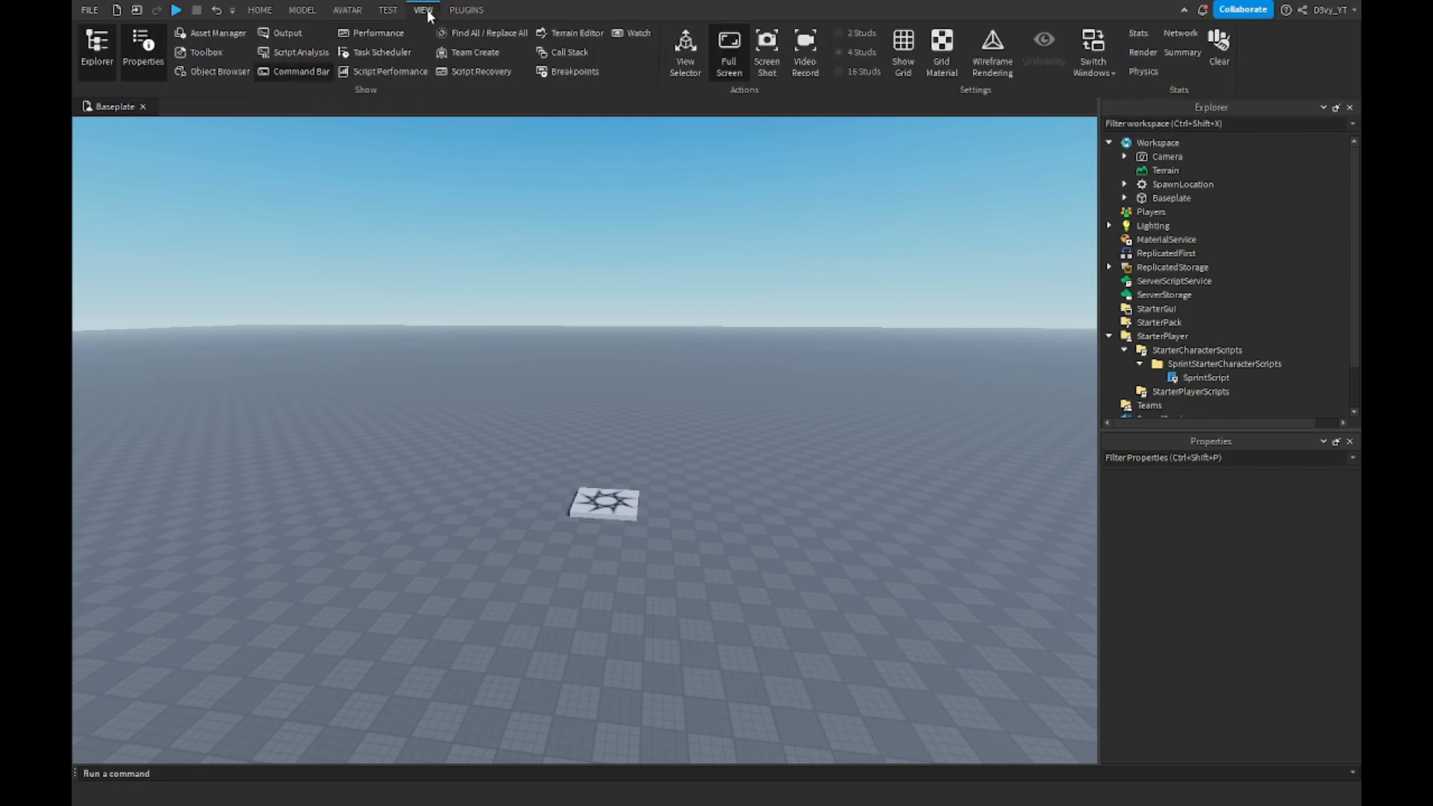
mouse_move(286, 33)
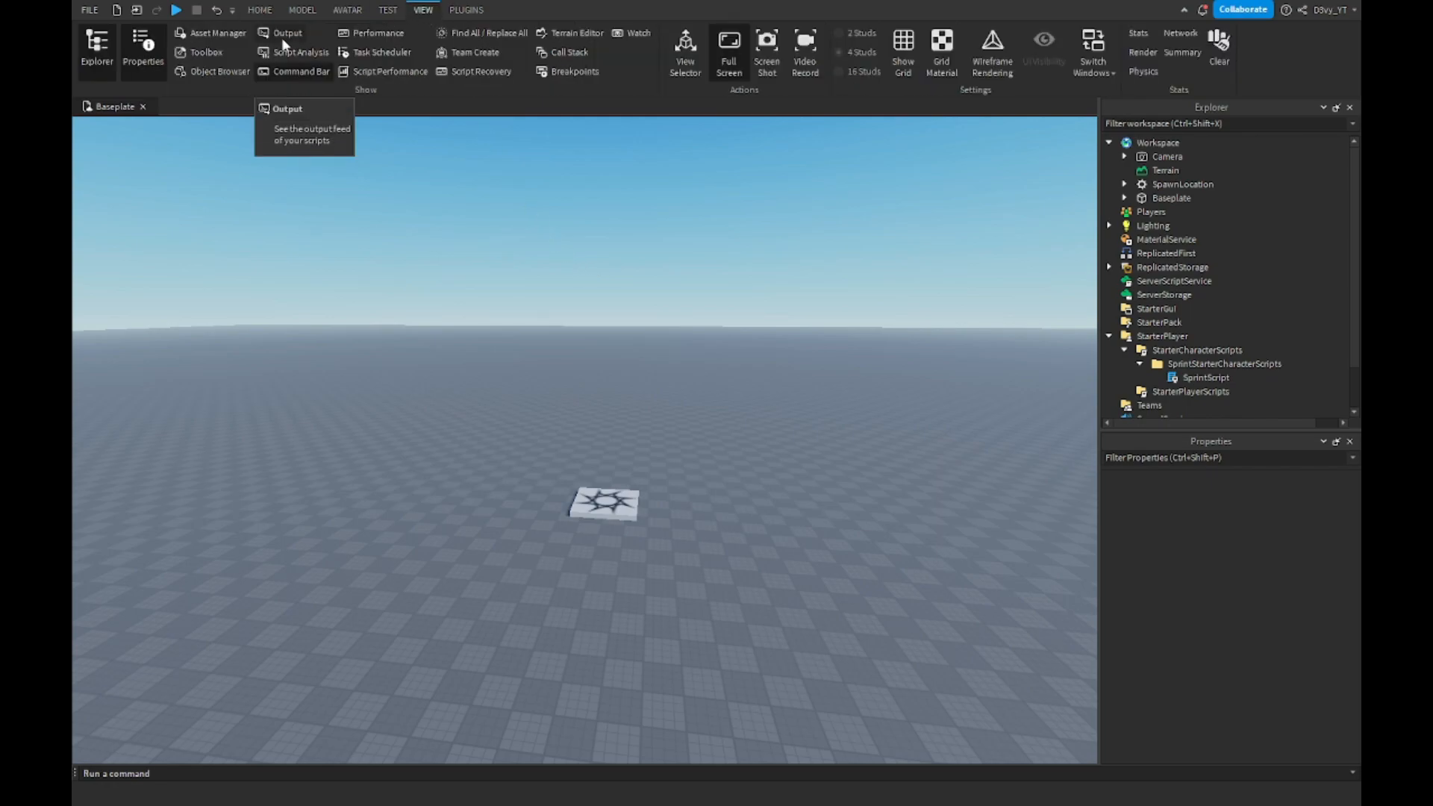
left_click(287, 33)
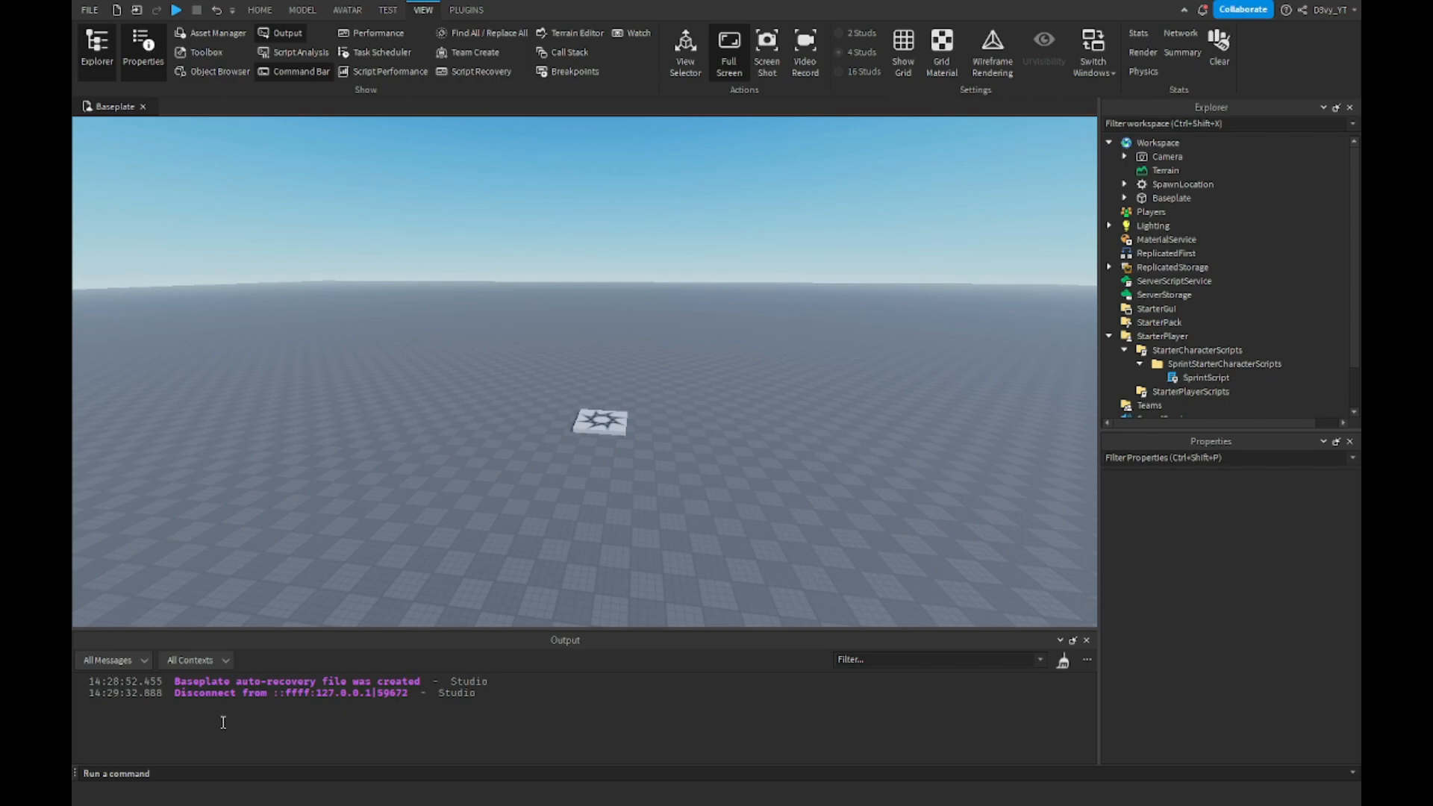
left_click(274, 693)
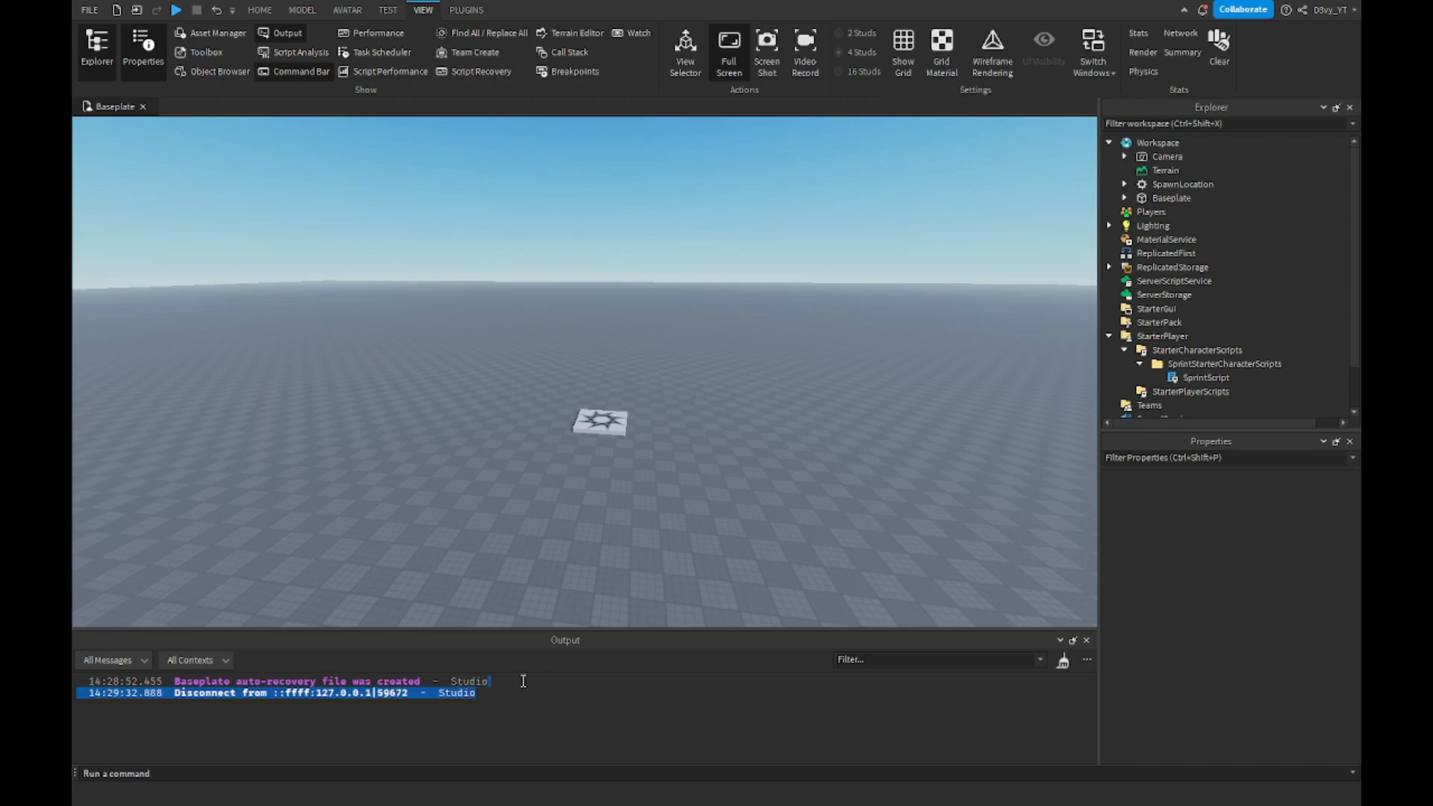